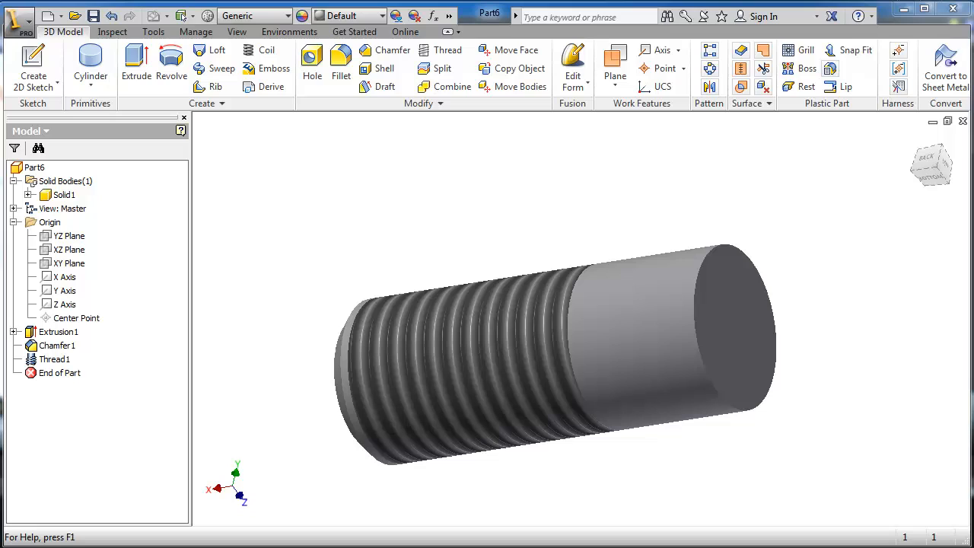
# Try the Split feature on the shaft, then cancel it without changes
pyautogui.click(636, 295)
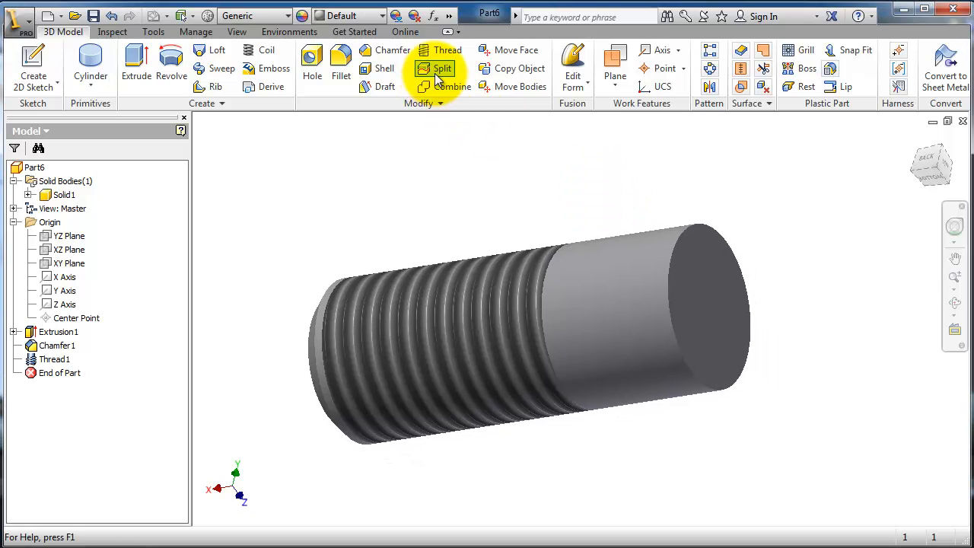
pyautogui.click(441, 69)
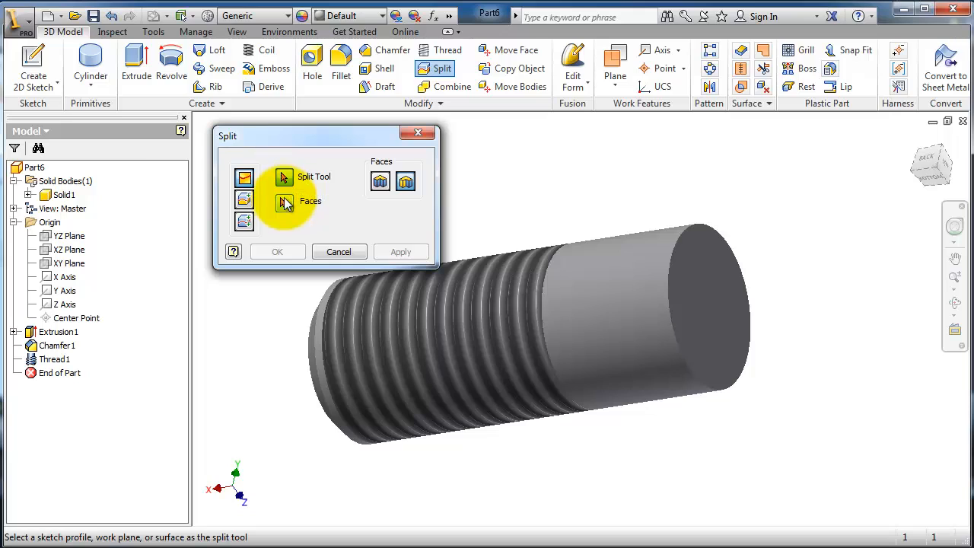
pyautogui.moveTo(285, 179)
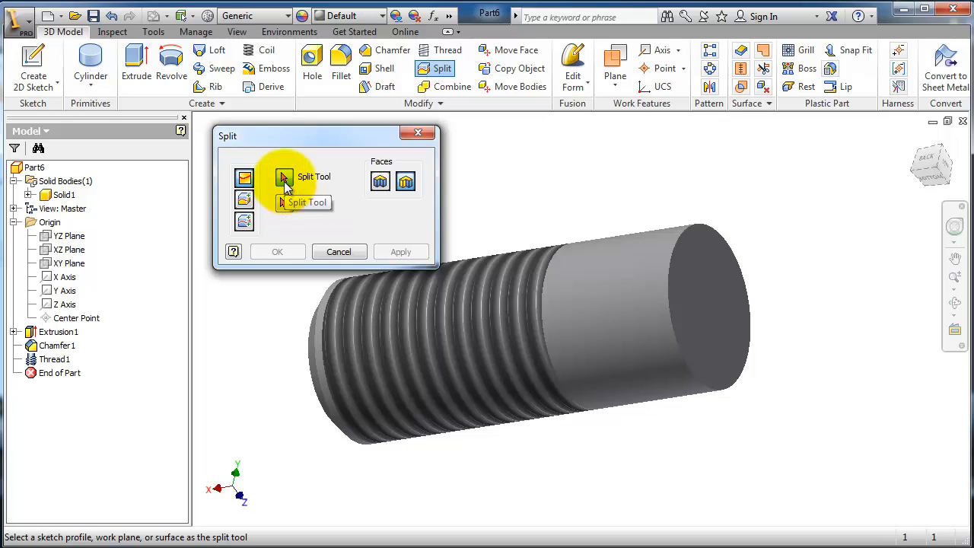
pyautogui.moveTo(283, 204)
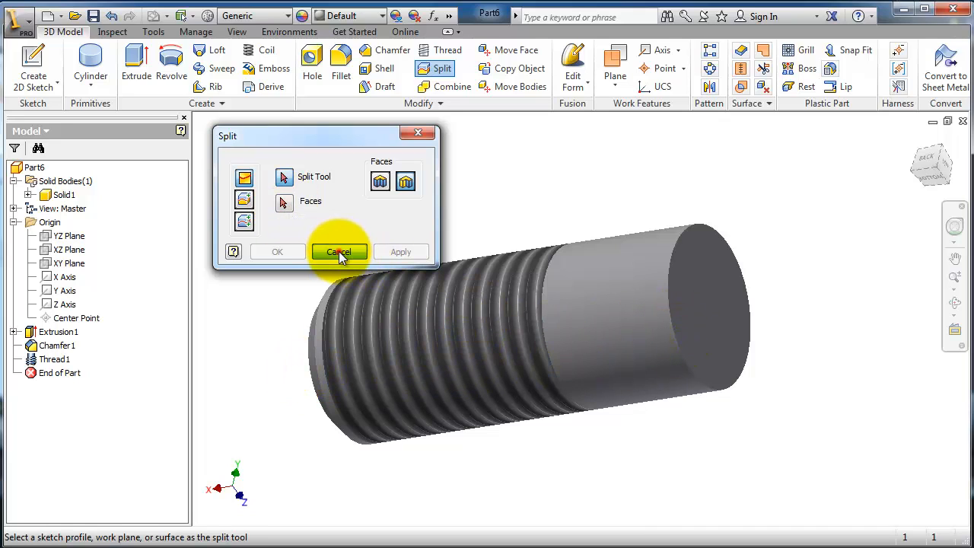
pyautogui.click(339, 252)
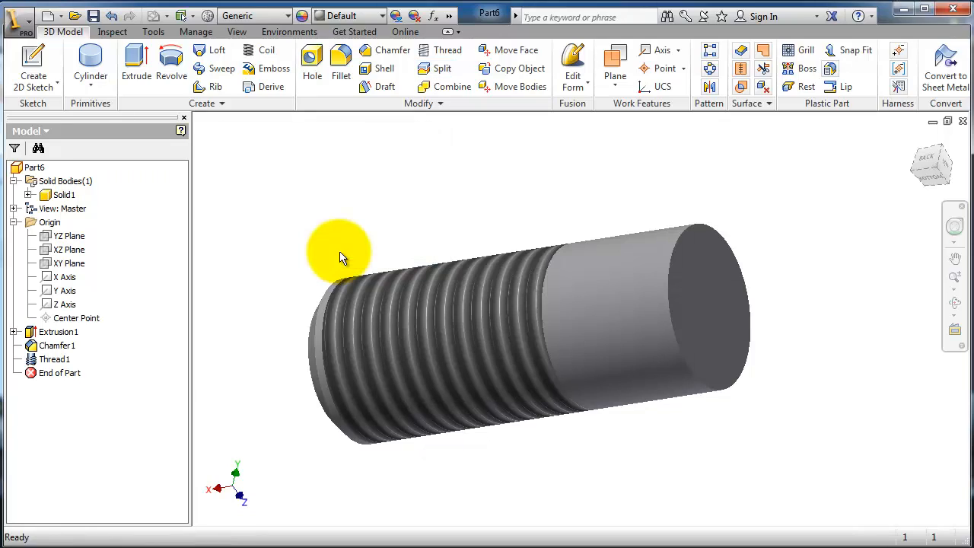
pyautogui.moveTo(321, 225)
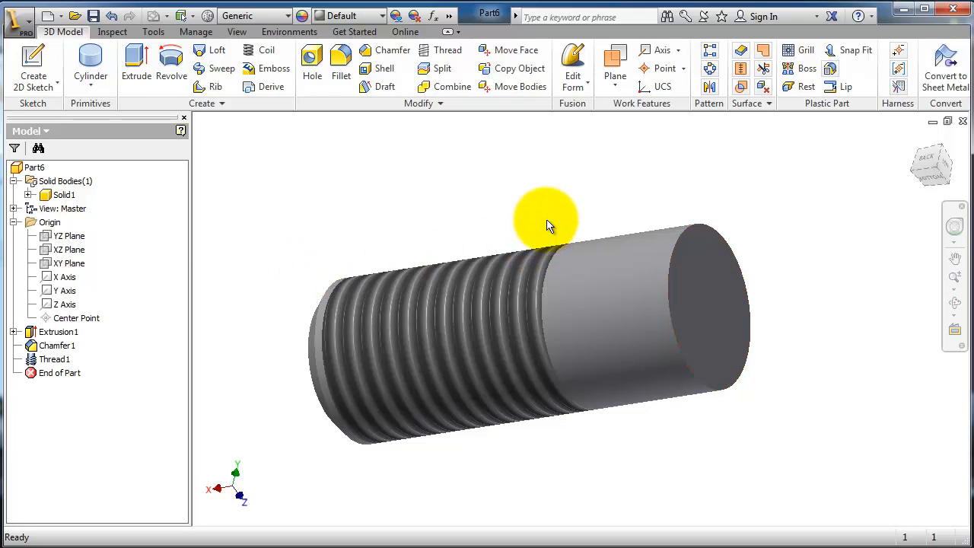
# Draw a spline across the shaft in a new sketch (Sketch5) and finish it
pyautogui.click(68, 250)
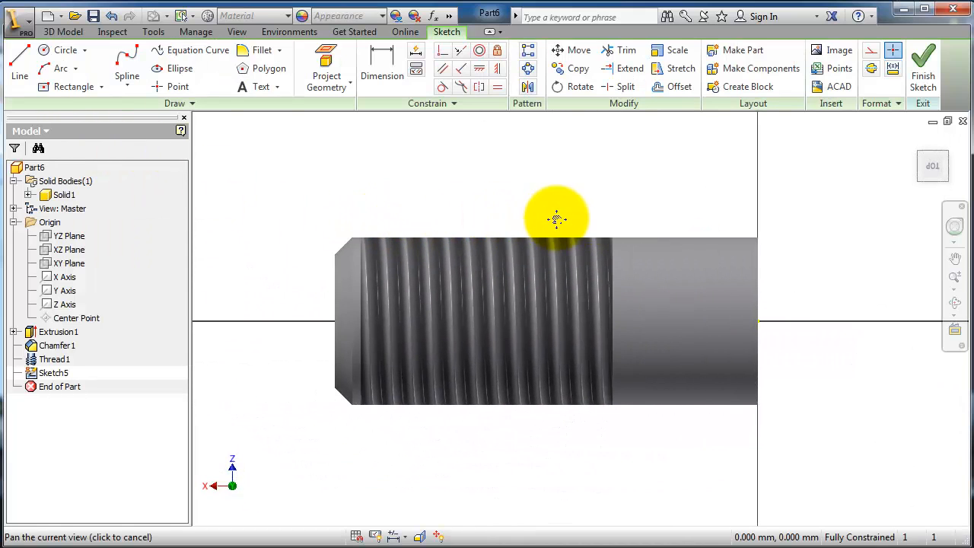
pyautogui.click(127, 76)
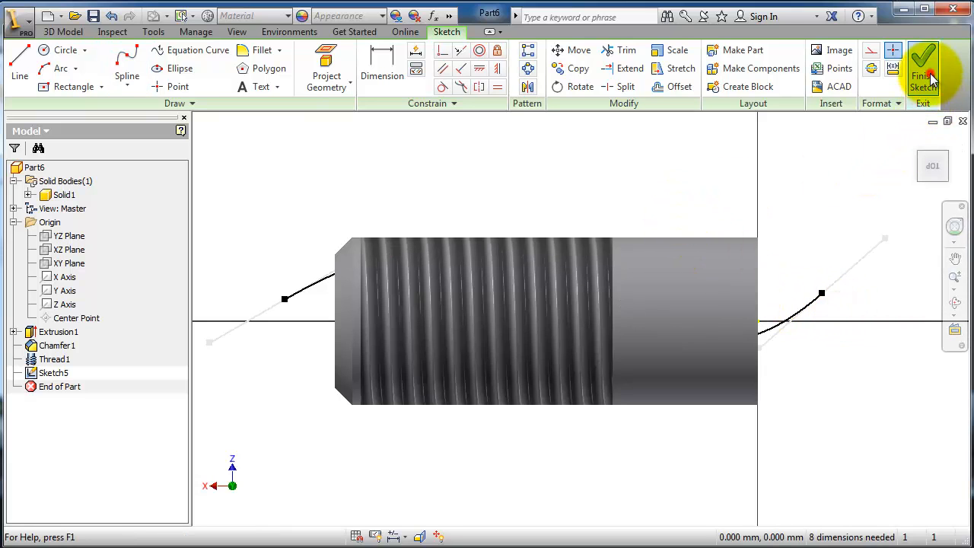
pyautogui.click(919, 61)
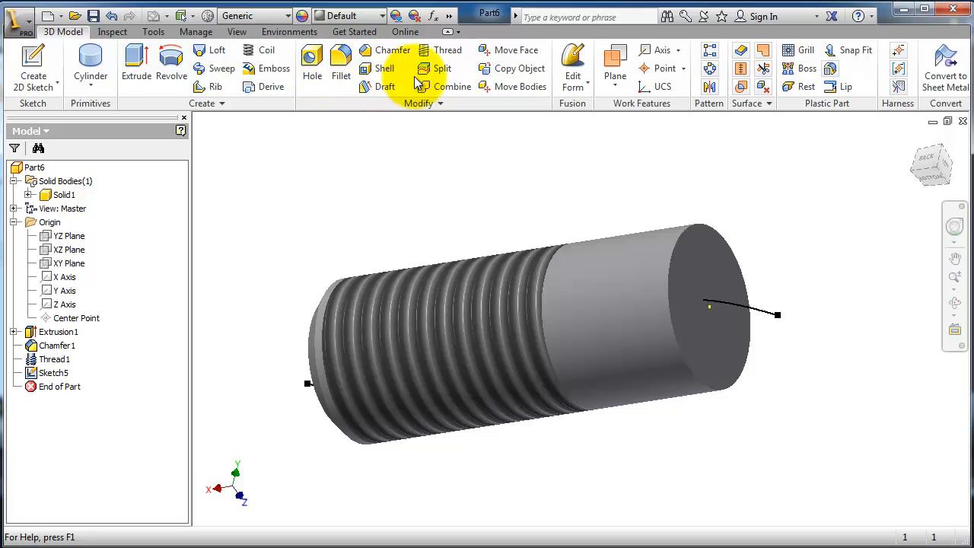
# Split the shaft's cylindrical faces with the spline as the split tool, creating Split1
pyautogui.click(425, 67)
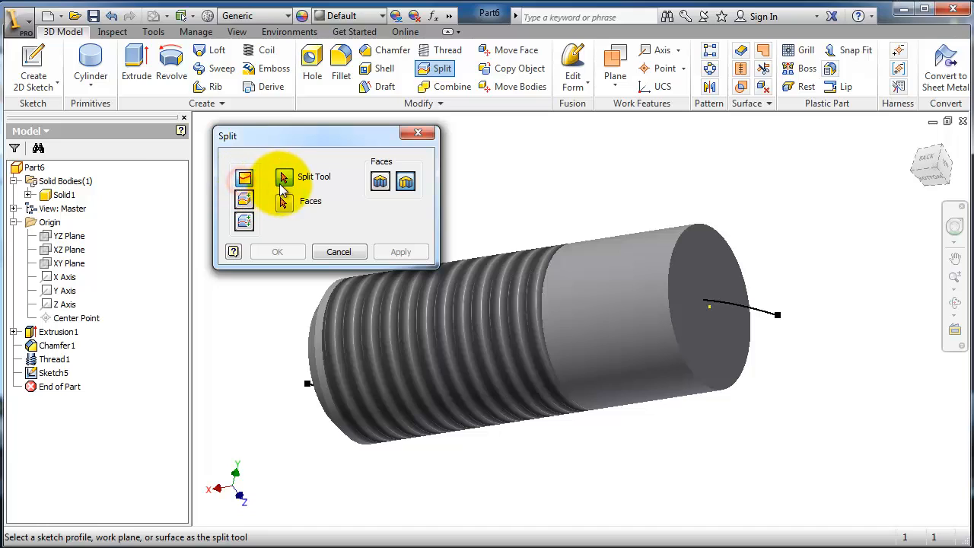
pyautogui.moveTo(748, 312)
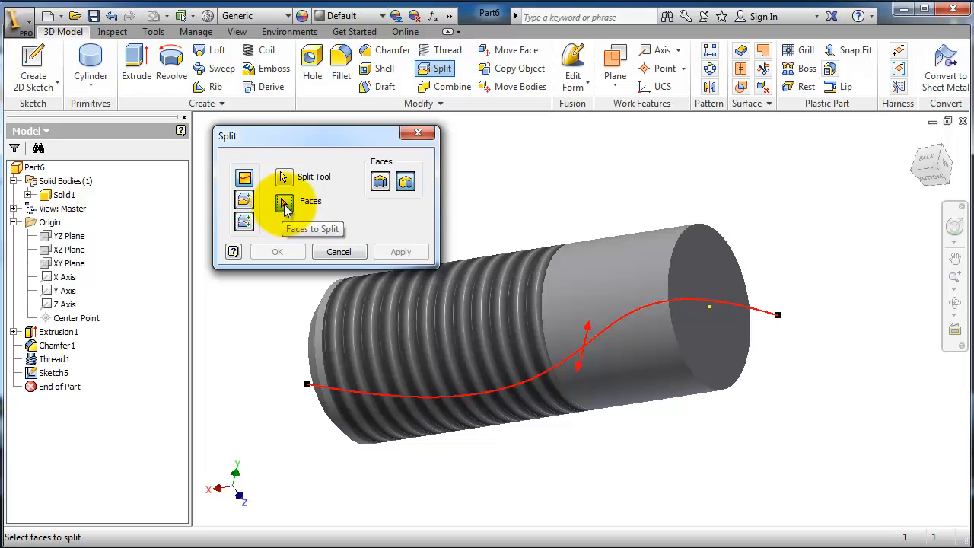
pyautogui.click(709, 350)
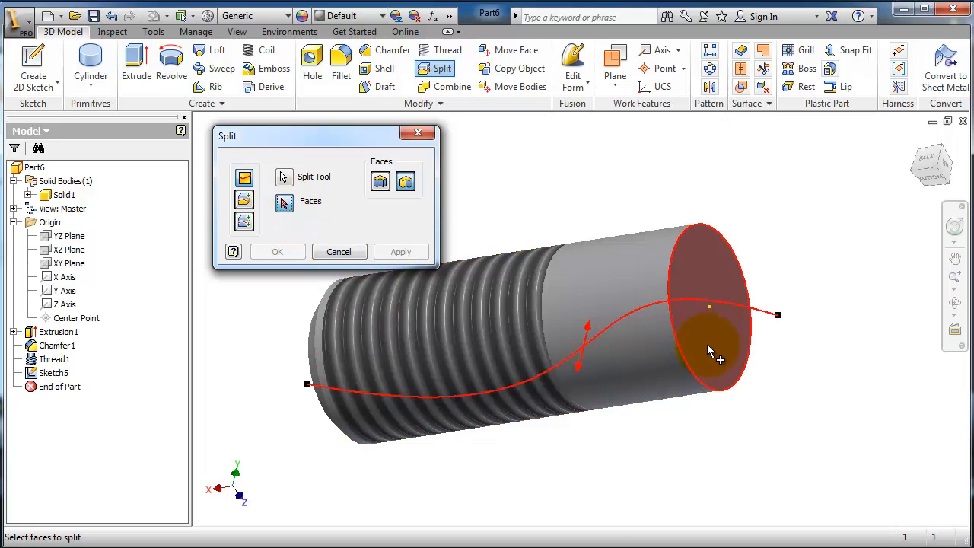
pyautogui.moveTo(706, 356)
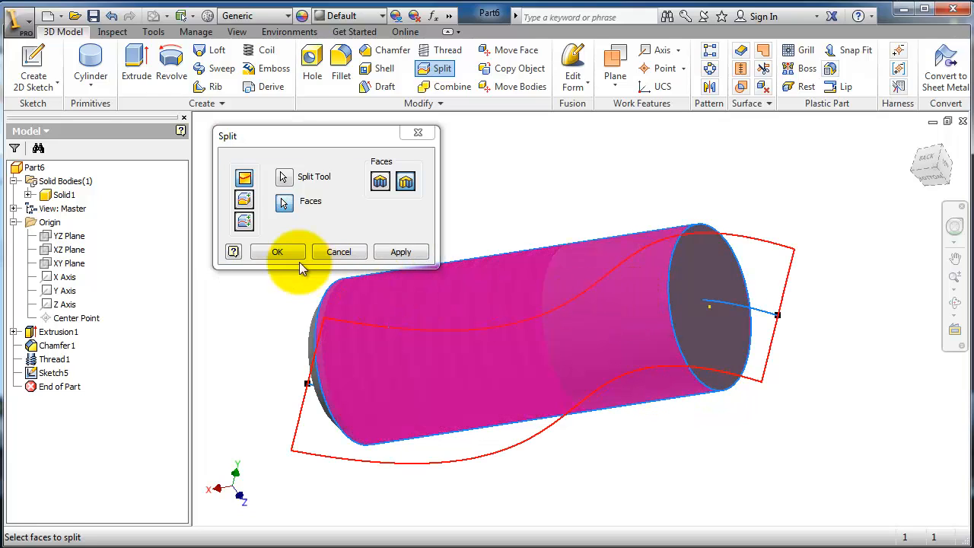
pyautogui.click(277, 252)
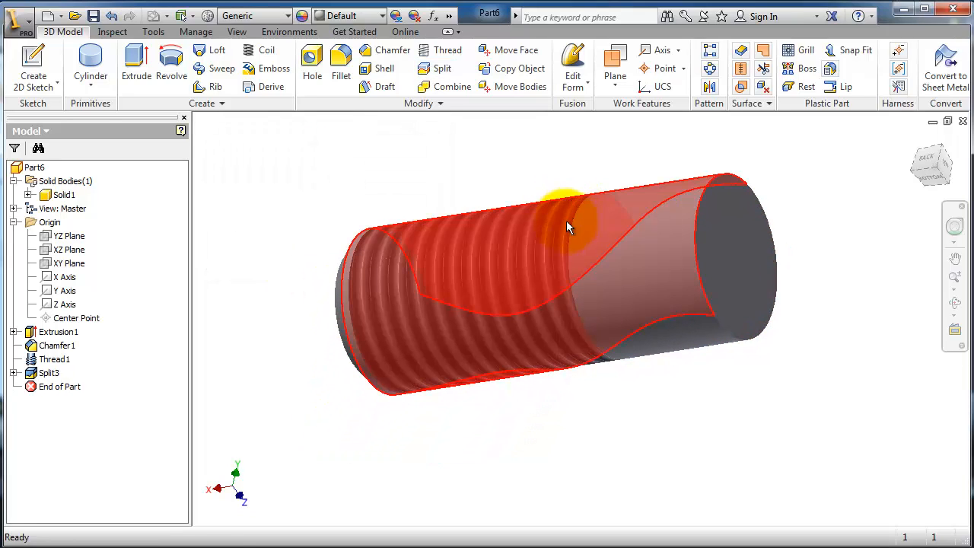
pyautogui.moveTo(565, 228); pyautogui.dragTo(627, 258)
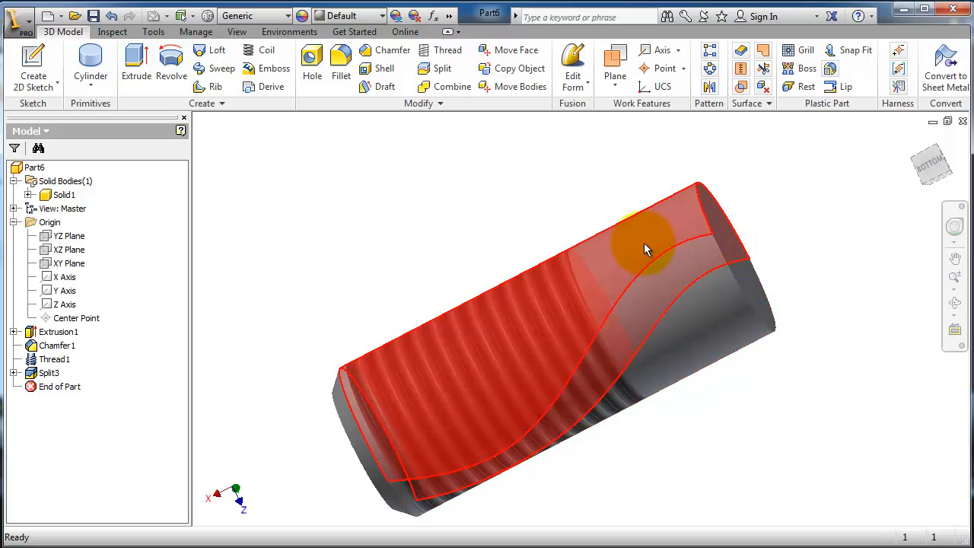
pyautogui.moveTo(616, 267)
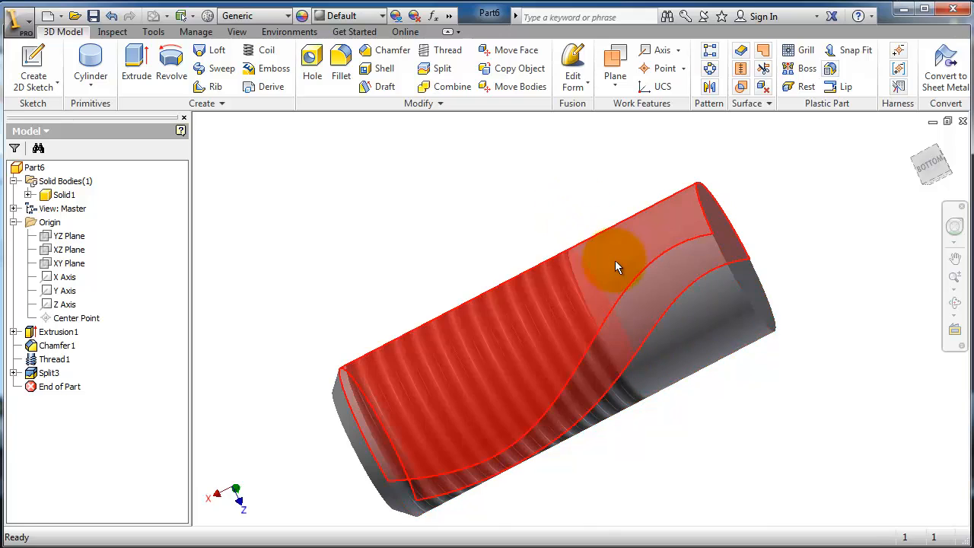
pyautogui.click(49, 371)
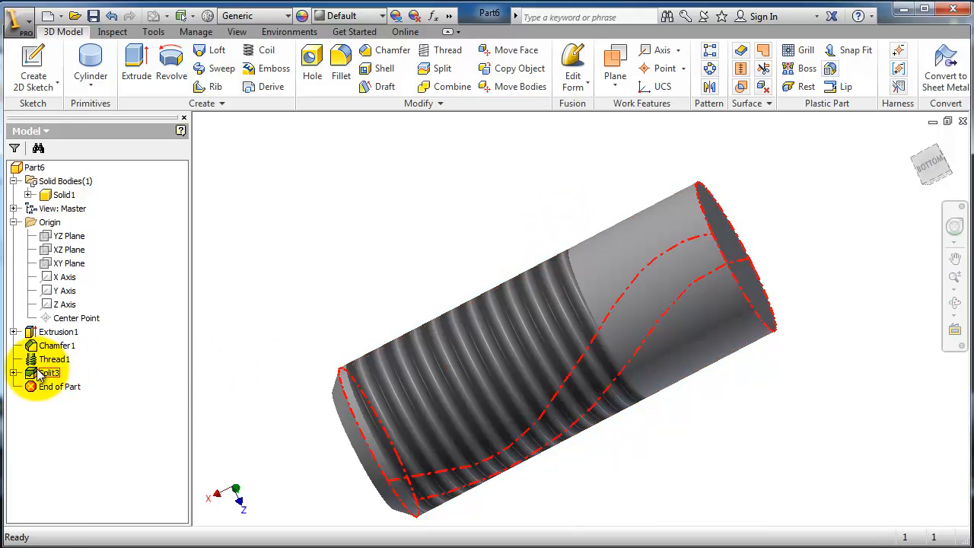
pyautogui.doubleClick(46, 373)
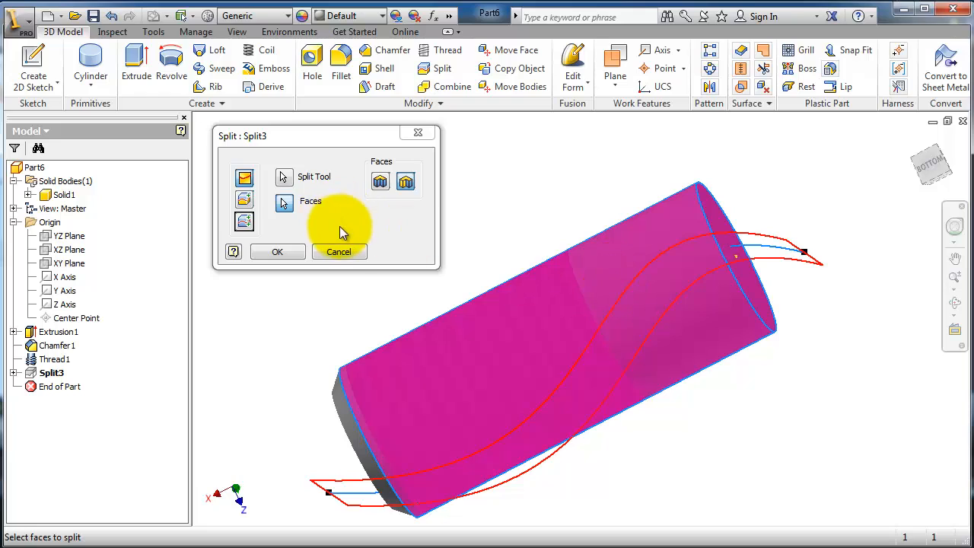
pyautogui.click(338, 251)
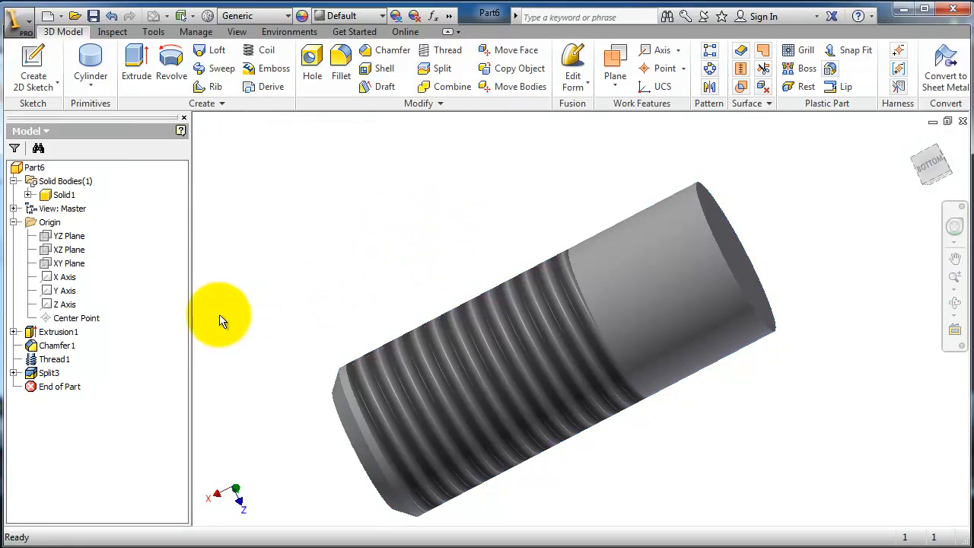
pyautogui.click(48, 373)
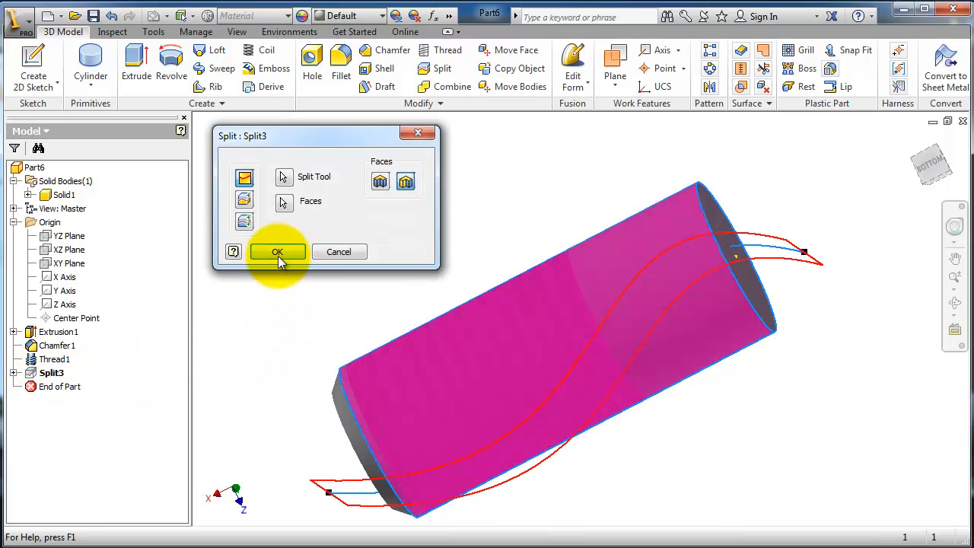
pyautogui.click(283, 176)
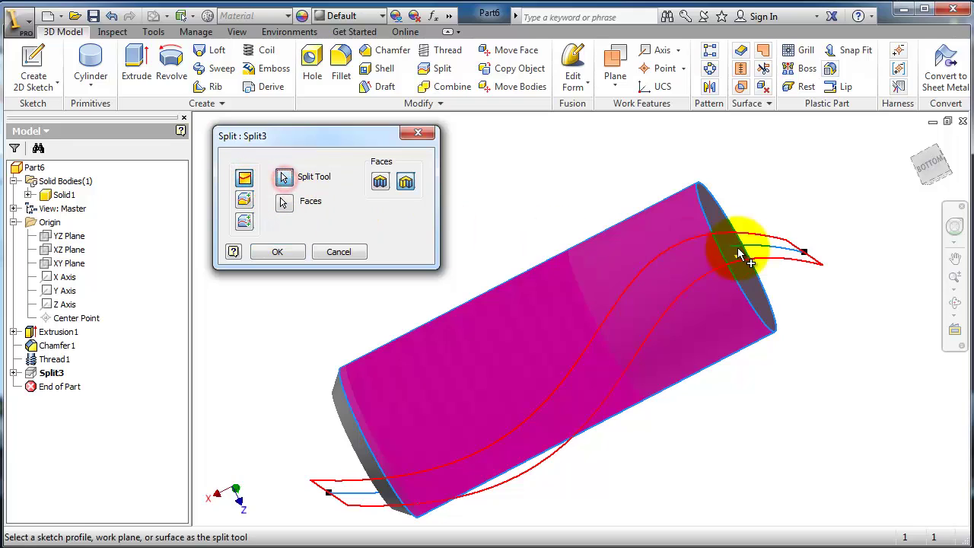
pyautogui.click(282, 201)
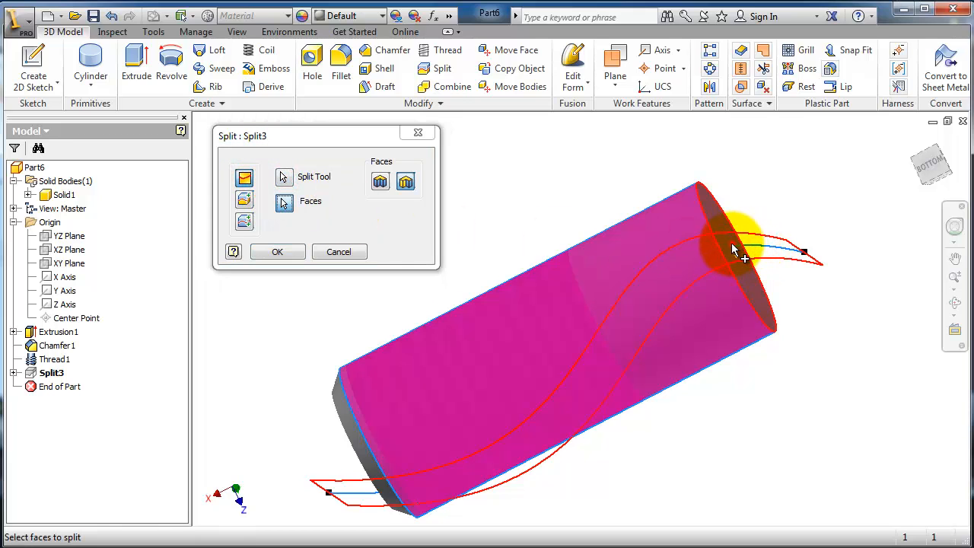
pyautogui.click(277, 252)
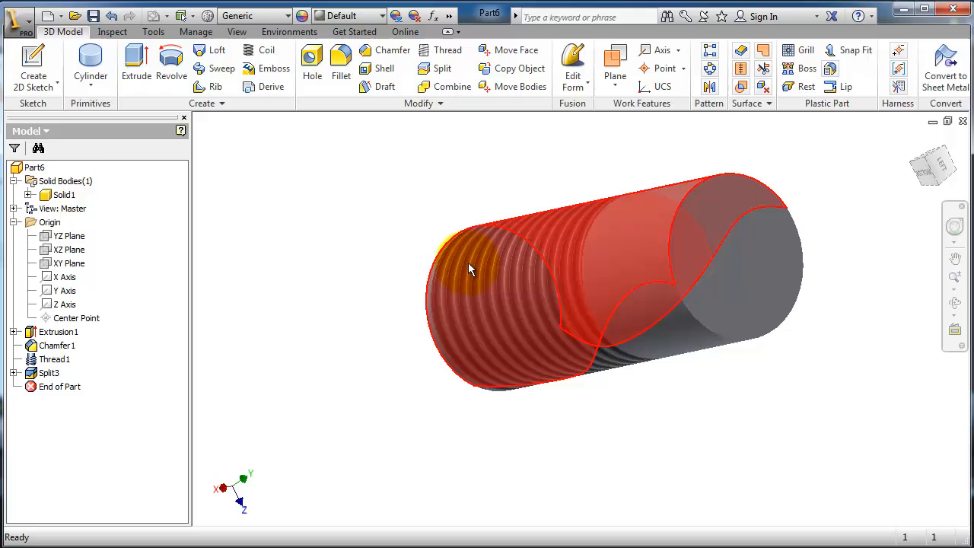
# Delete the Split3 feature so only Sketch5 remains on the whole shaft
pyautogui.click(48, 373)
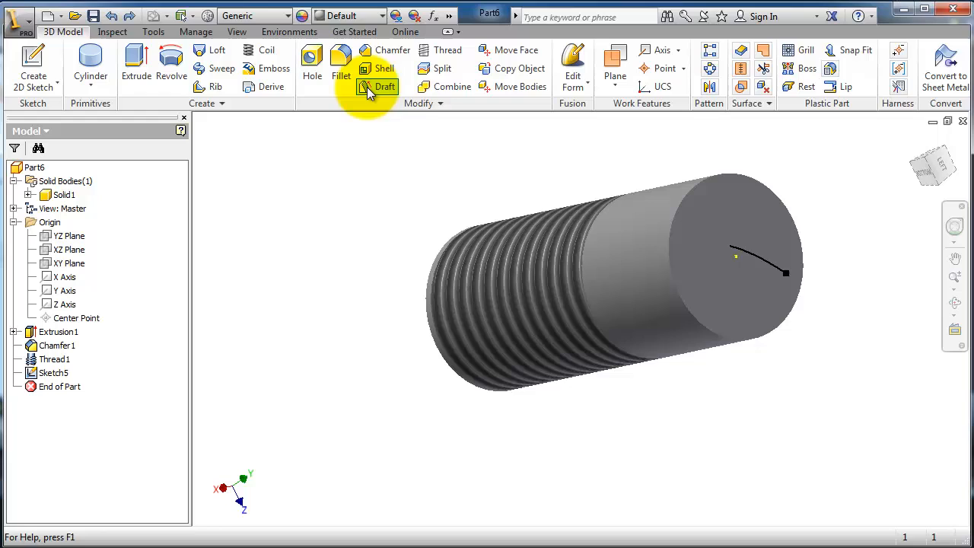
pyautogui.moveTo(432, 69)
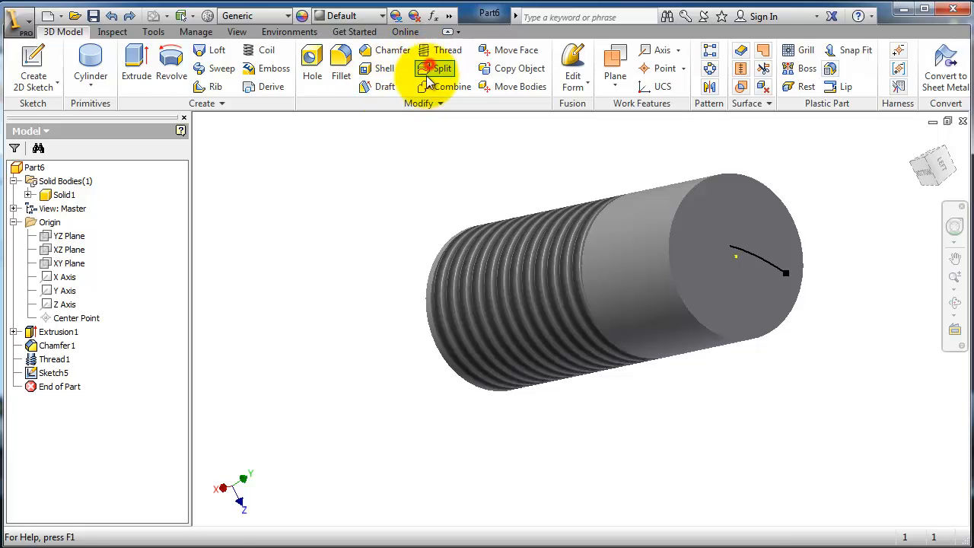
# Split the shaft's flat end face along the spline with the Split Face option, creating Split3
pyautogui.click(435, 69)
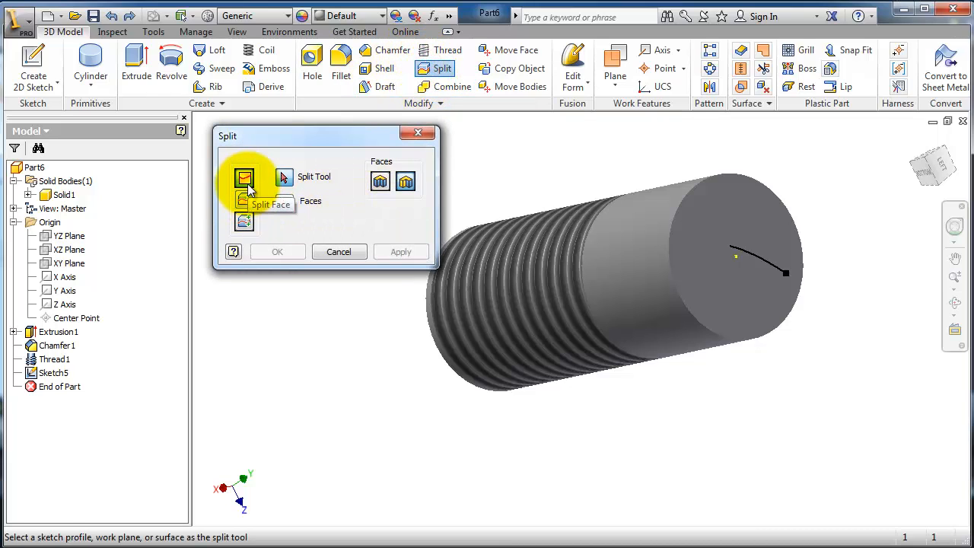
pyautogui.click(762, 262)
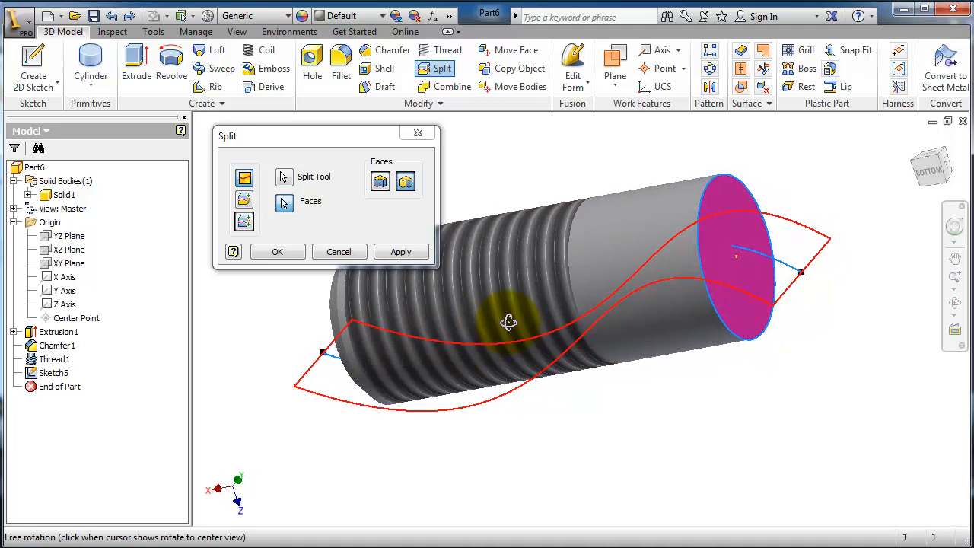
pyautogui.moveTo(508, 323); pyautogui.dragTo(469, 329)
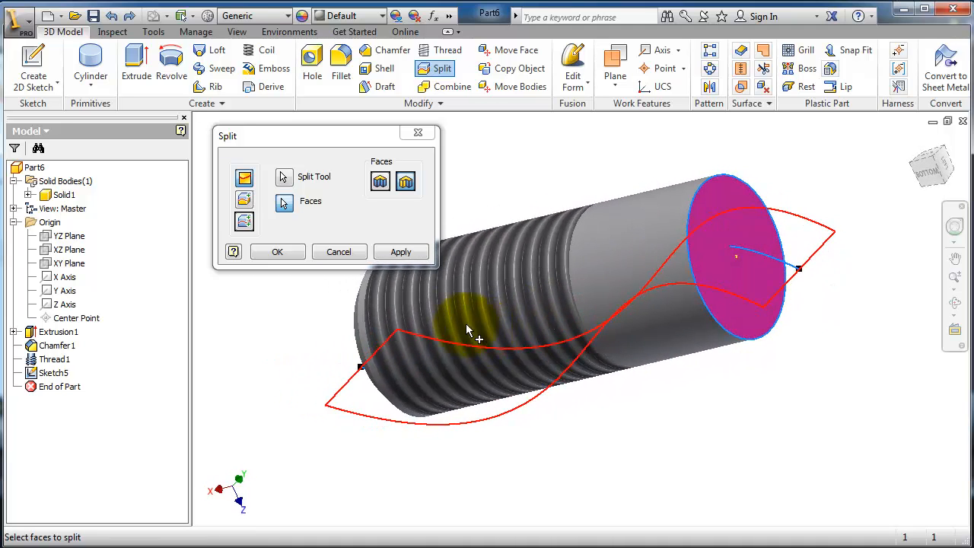
pyautogui.click(277, 251)
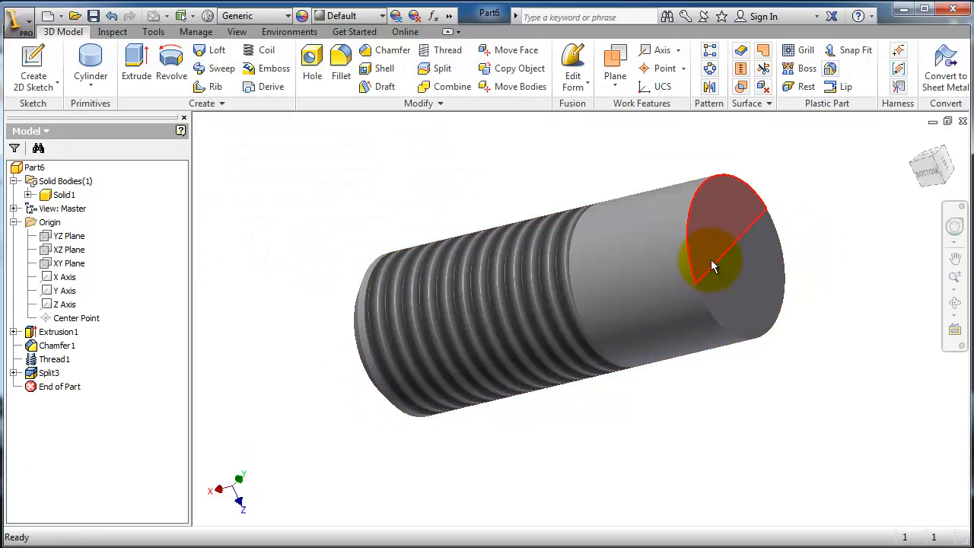
pyautogui.moveTo(717, 241)
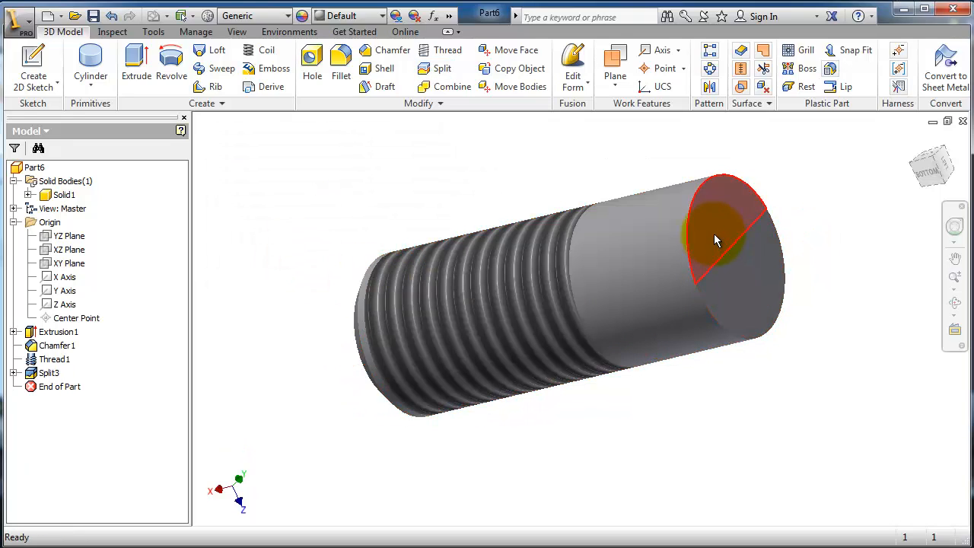